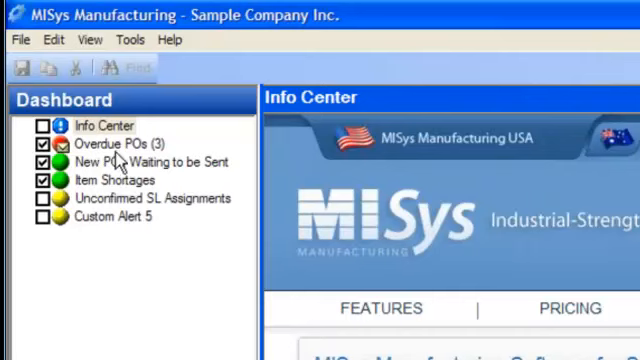
# Step: Show the Overdue POs alert list from the Dashboard
pyautogui.click(116, 144)
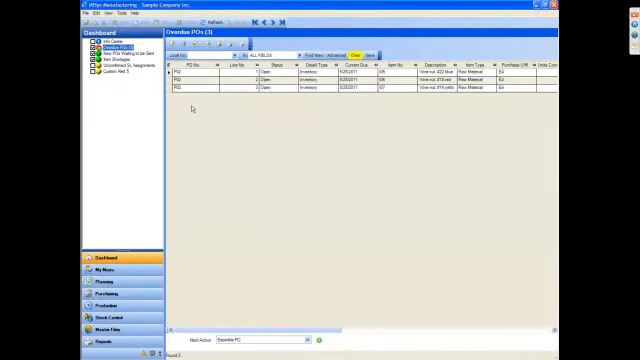
pyautogui.moveTo(256, 108)
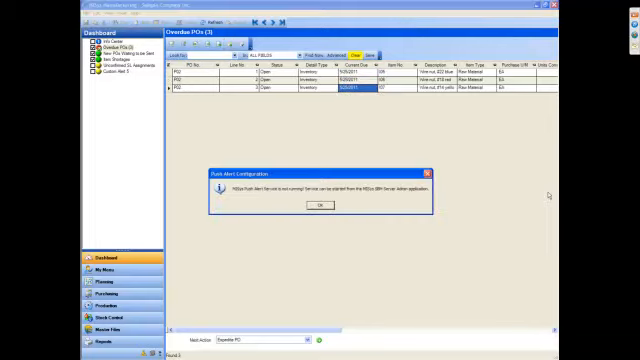
pyautogui.click(318, 204)
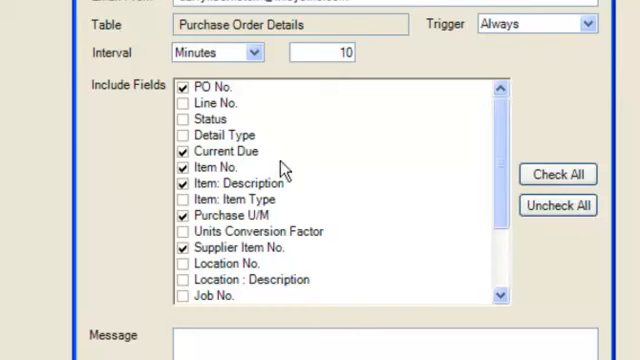
pyautogui.moveTo(262, 264)
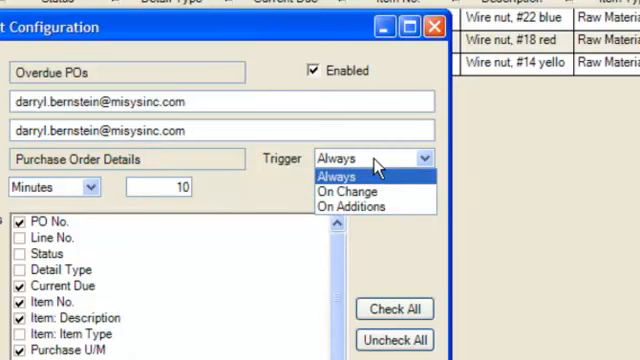
pyautogui.moveTo(380, 206)
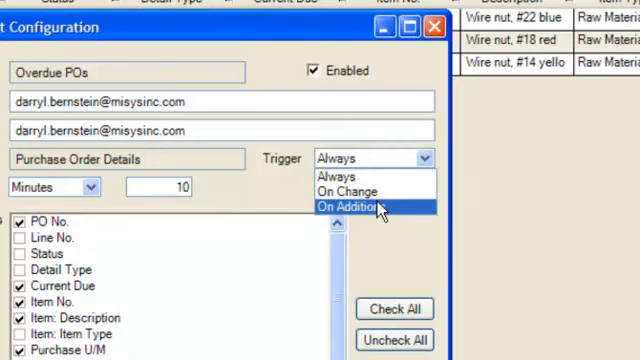